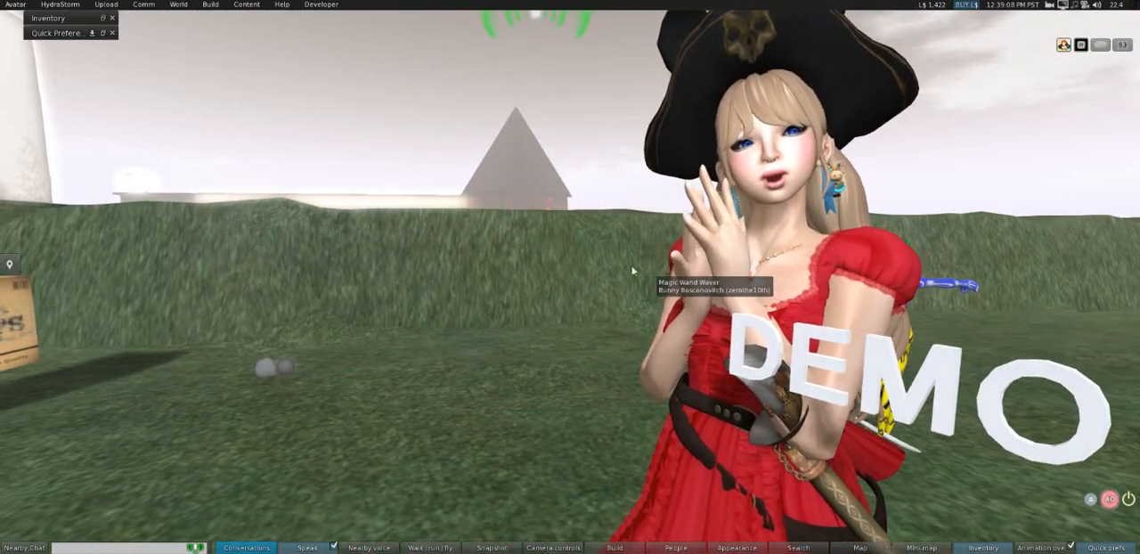
Show the Avatar menu listing the avatar and account options.
{"action": "left_click", "coordinate": [16, 3]}
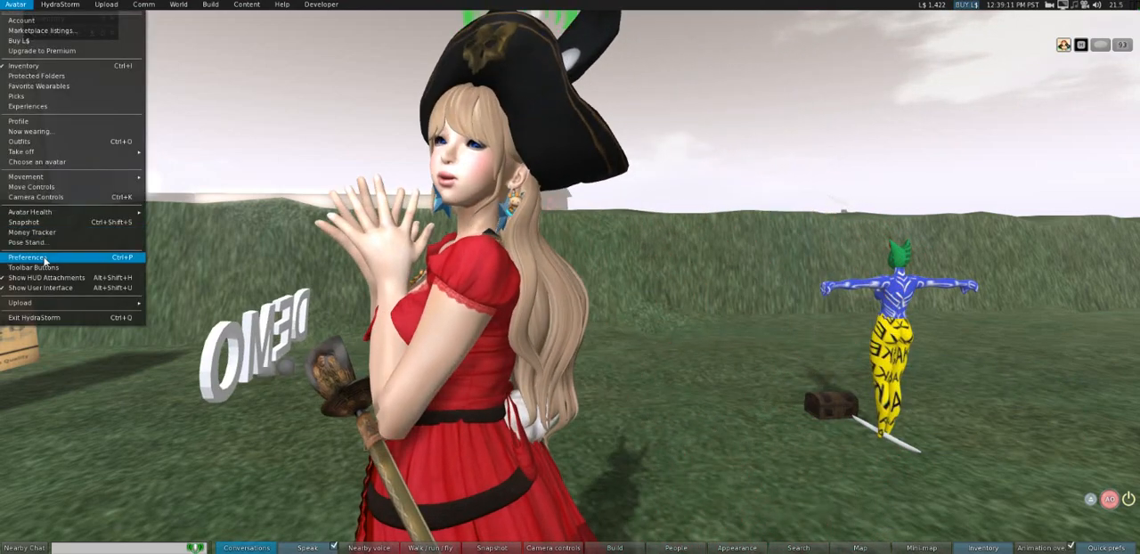
Display the Preferences window's Sound & Media category on its Media playback settings.
{"action": "left_click", "coordinate": [27, 257]}
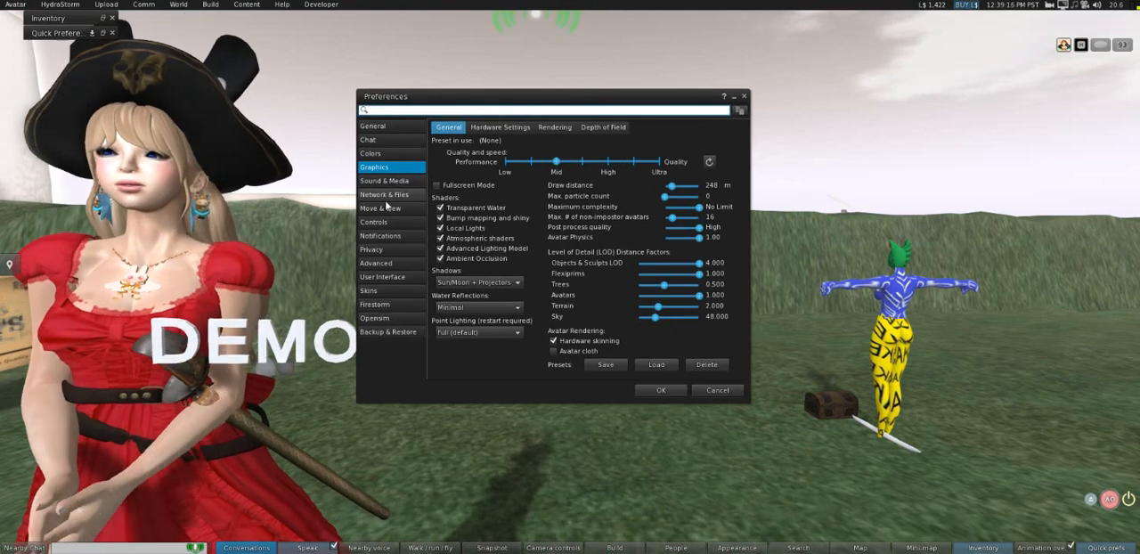
{"action": "left_click", "coordinate": [385, 182]}
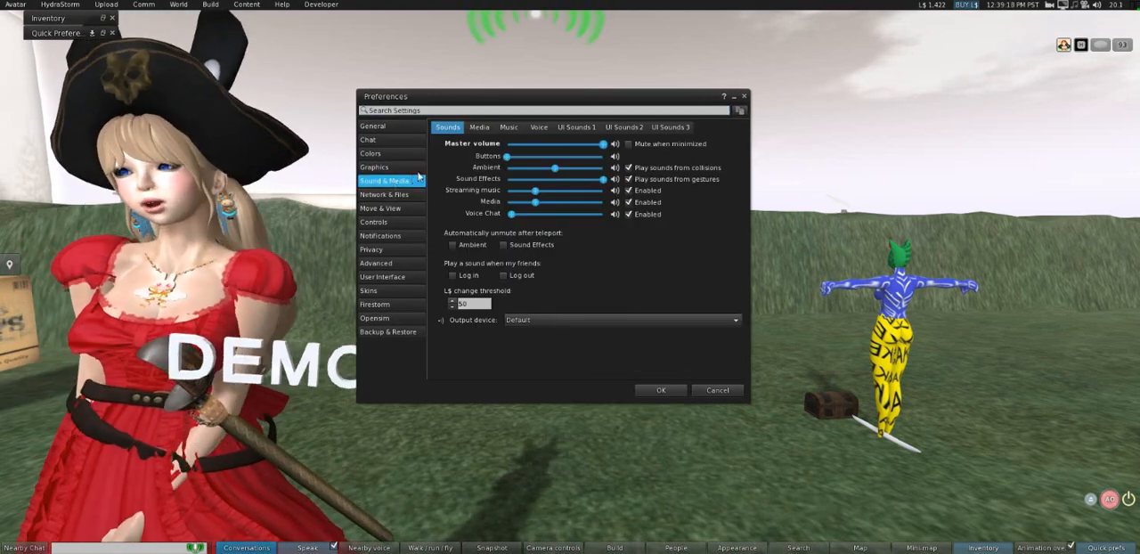
{"action": "left_click", "coordinate": [479, 127]}
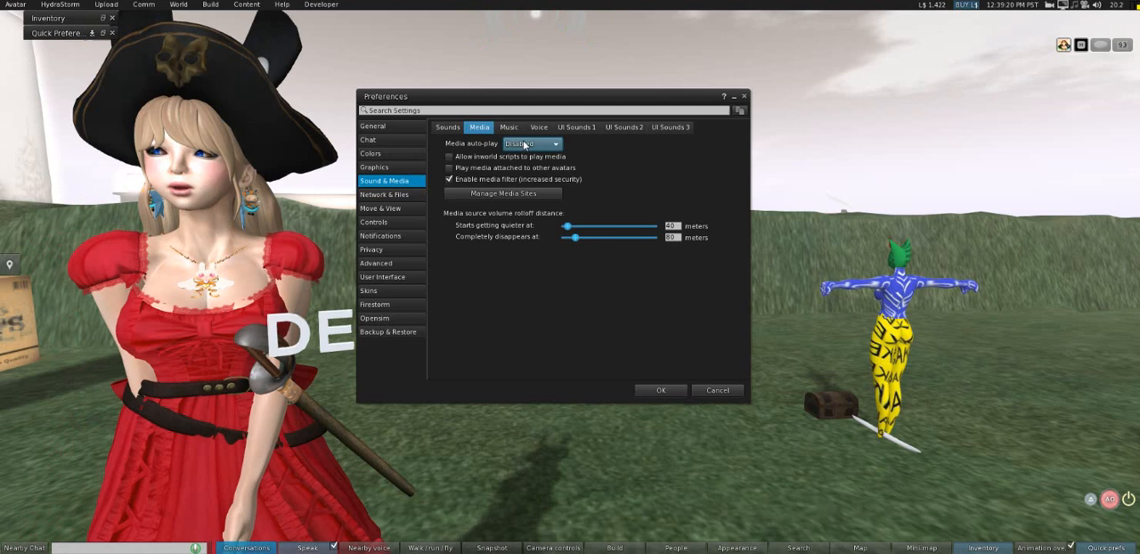